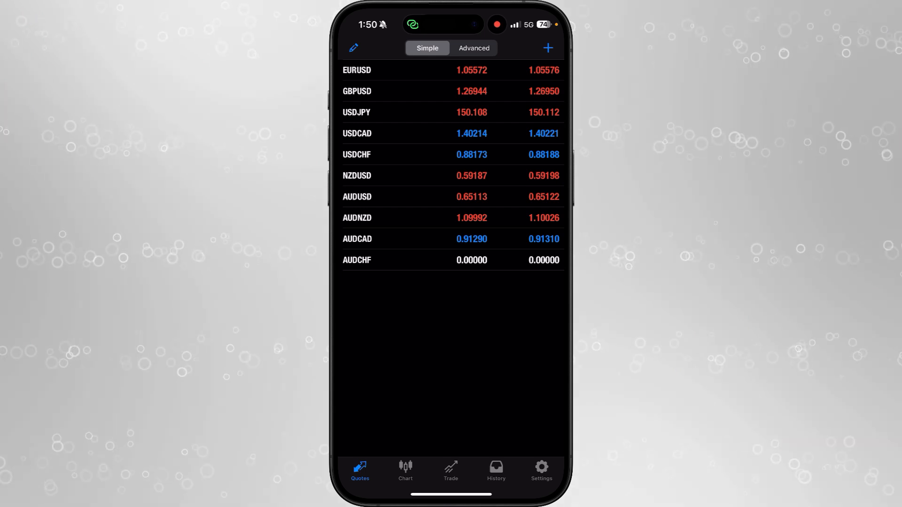
Go to Settings and choose New Account to reach the demo or existing-account options
click(541, 472)
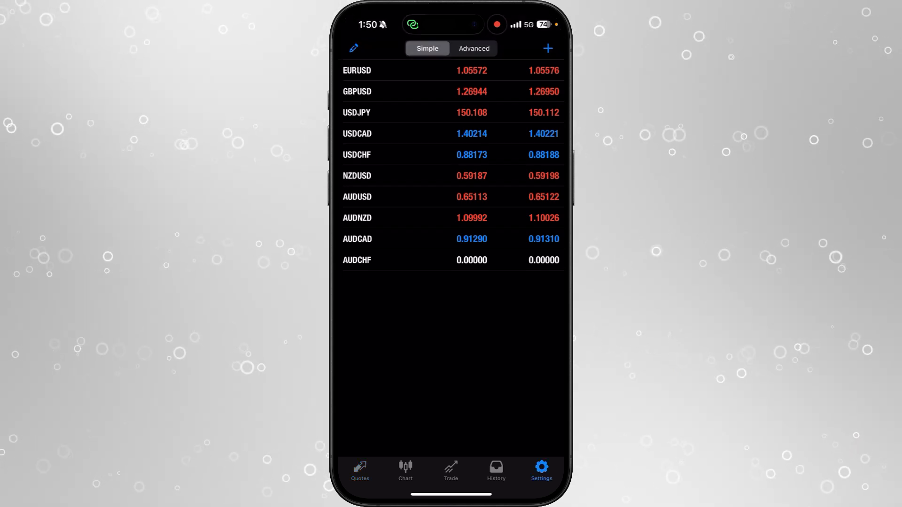
click(541, 470)
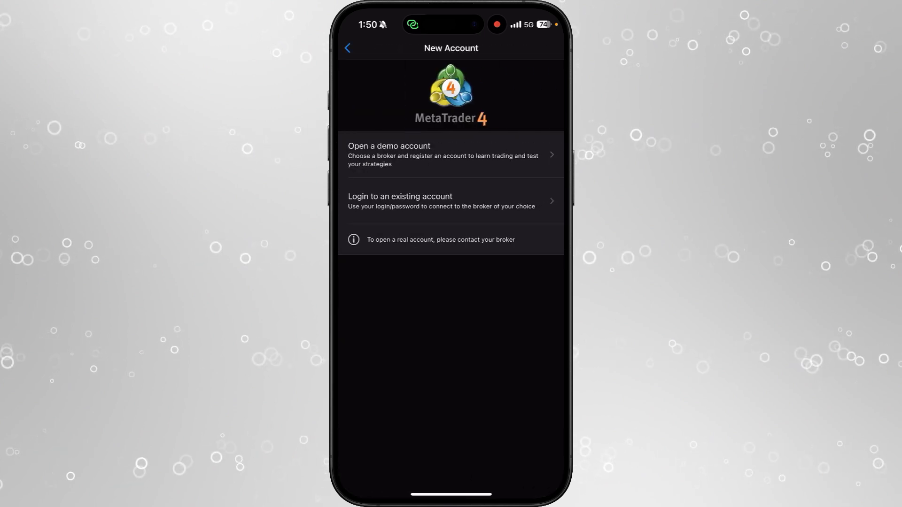
Choose login to an existing account and search the broker servers for 'ft'
click(451, 201)
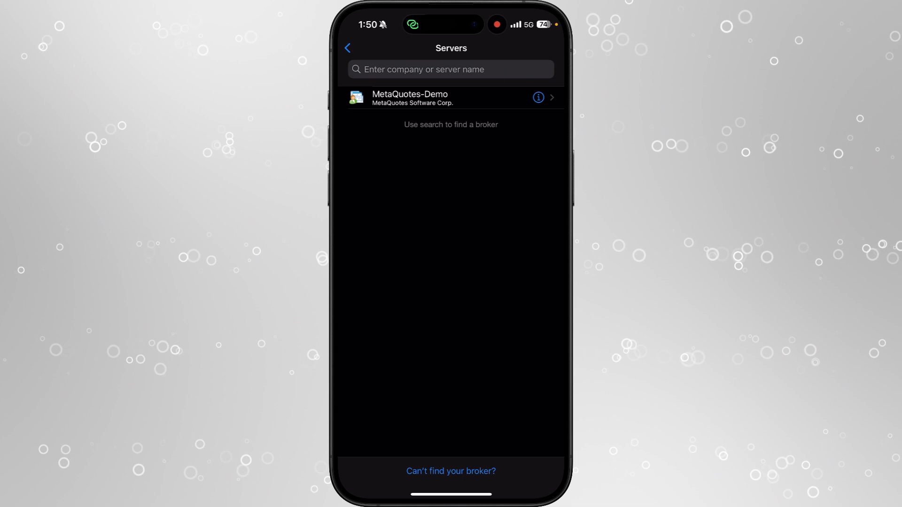
click(450, 70)
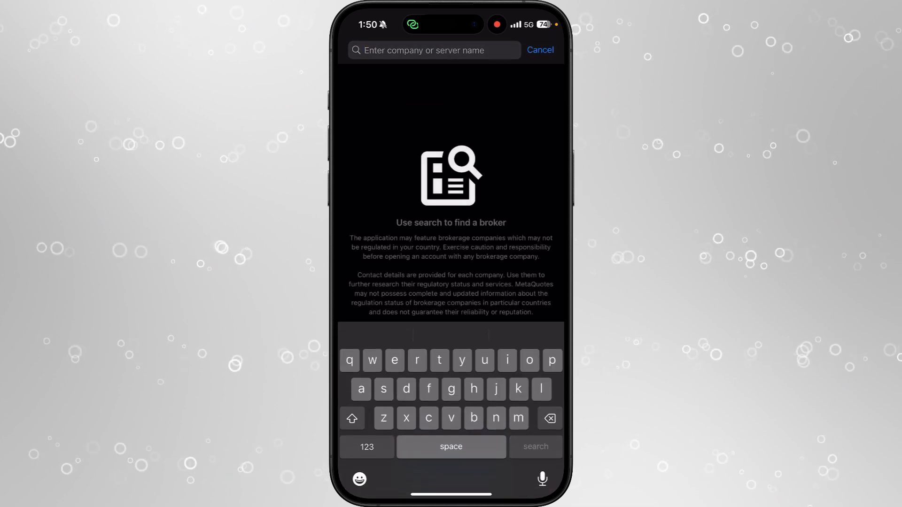
text(ft)
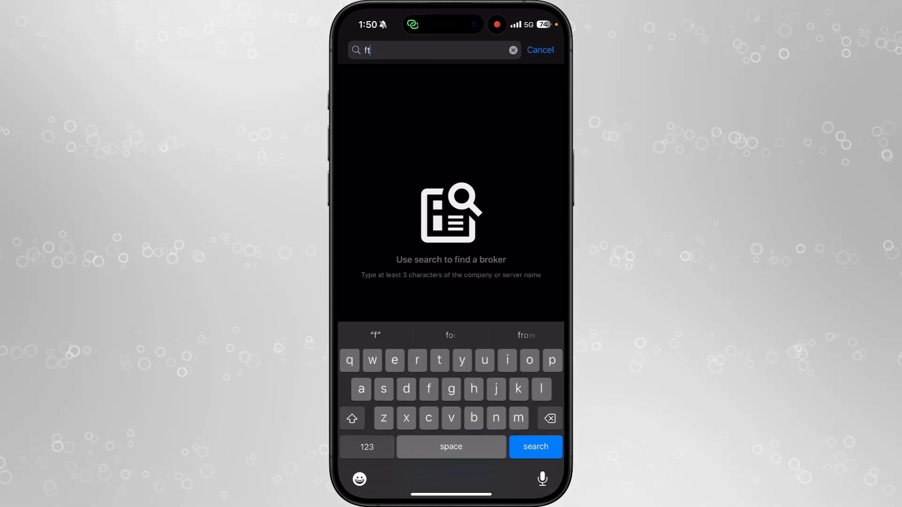